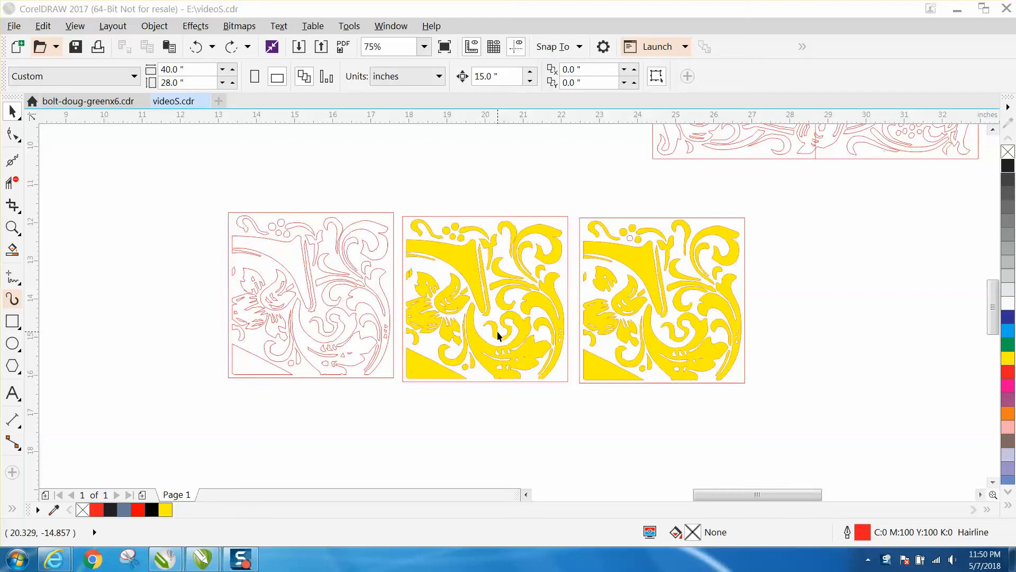
mouse_move(563, 287)
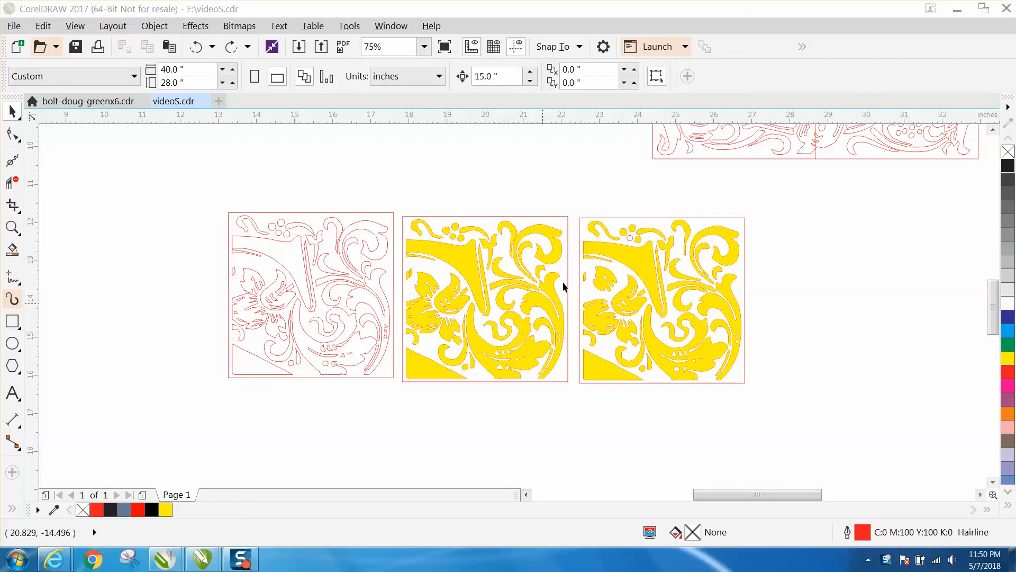
mouse_move(179, 184)
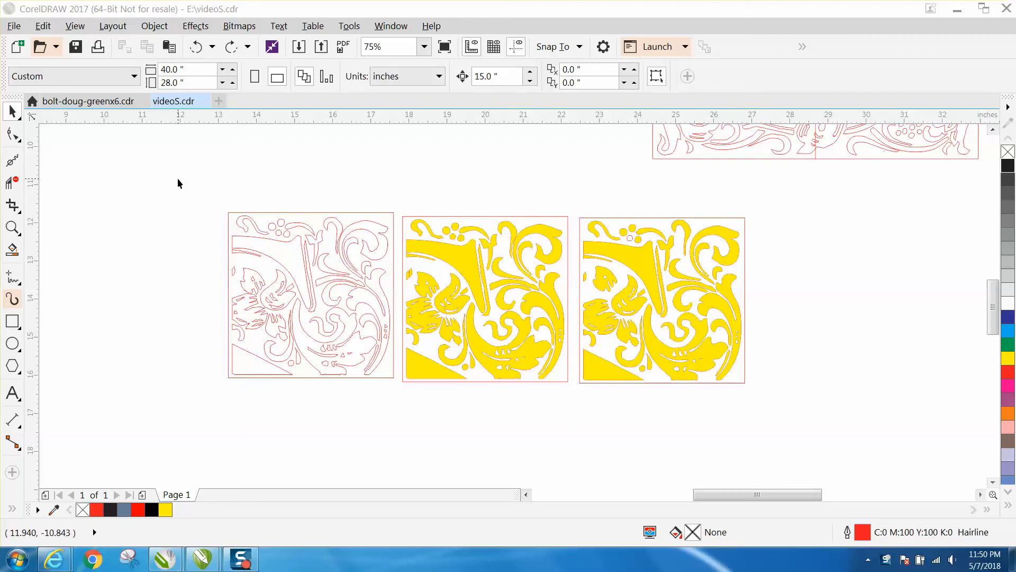
Scroll over the tile designs, green tile photos and Goudy Initialen credit to see the whole page.
scroll(down, 3)
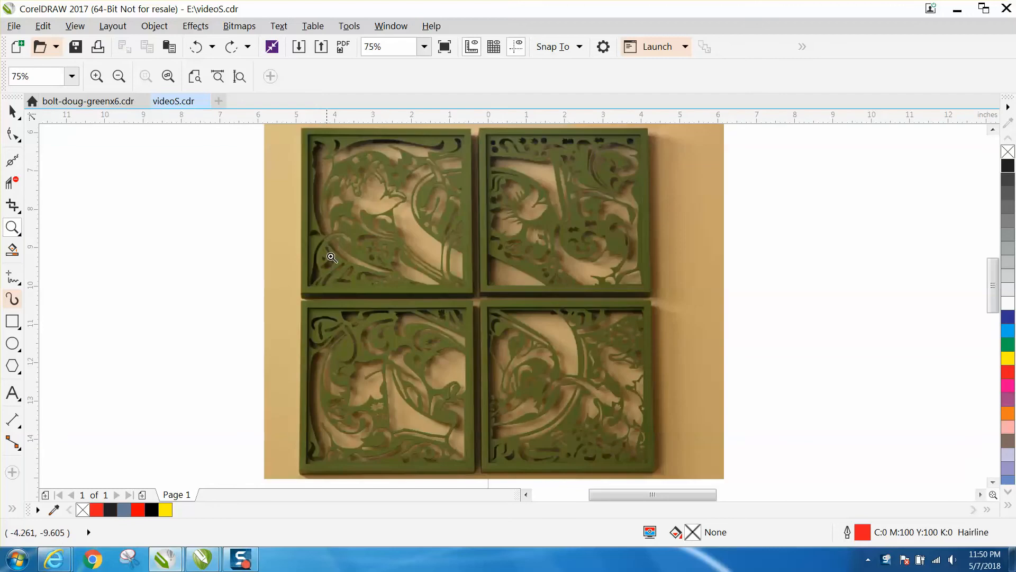
mouse_move(381, 283)
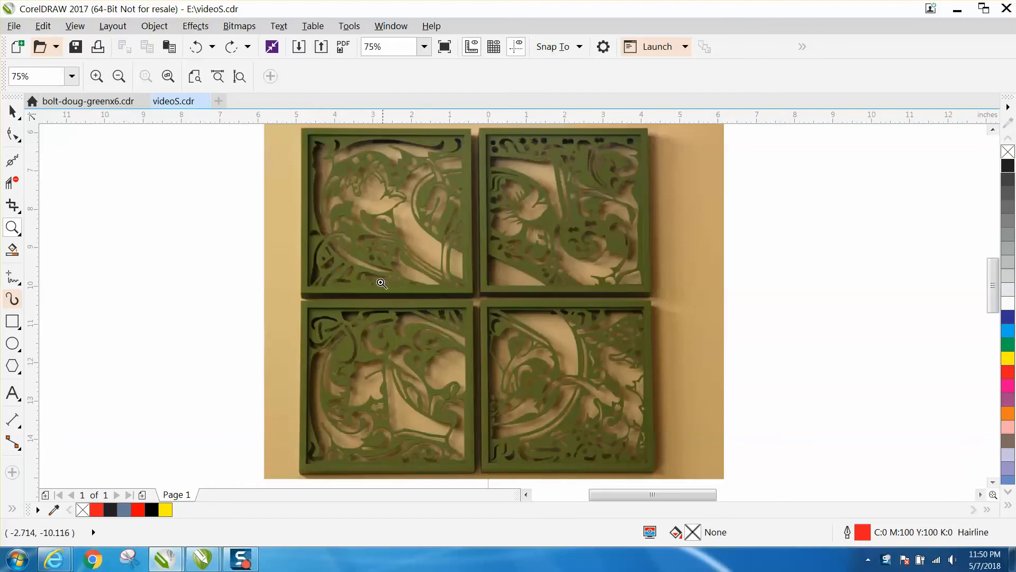
mouse_move(522, 417)
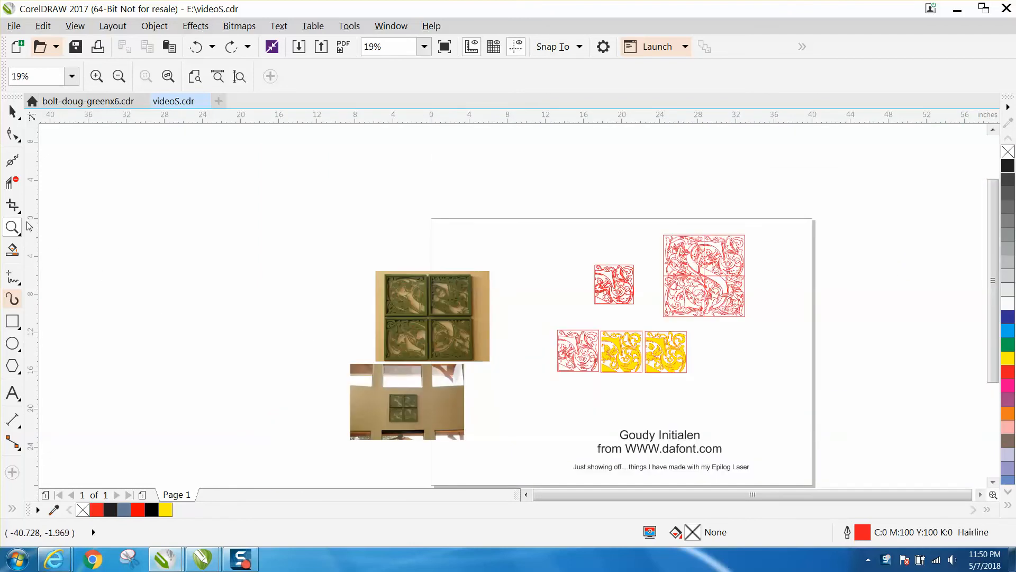
mouse_move(537, 317)
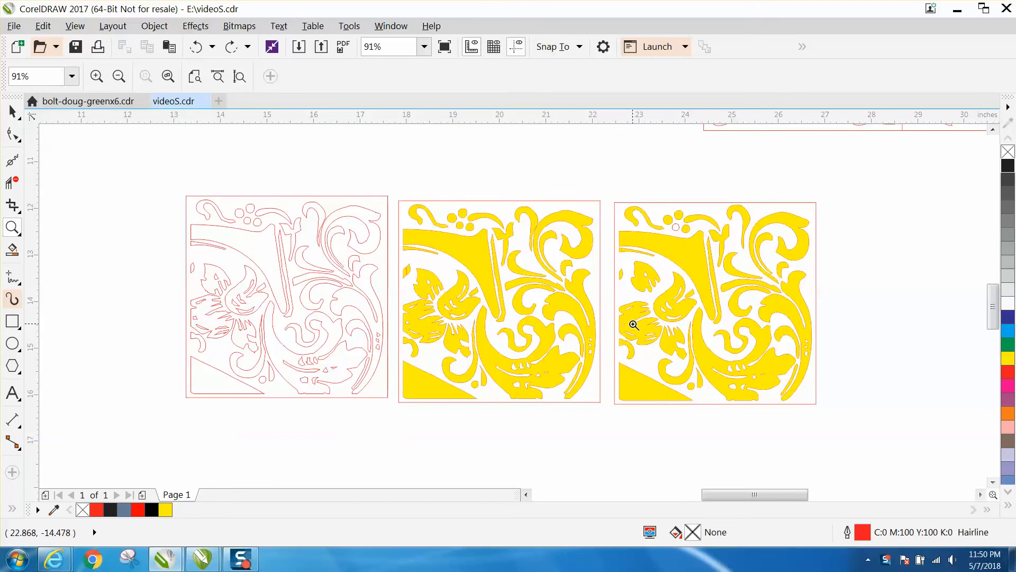
mouse_move(501, 275)
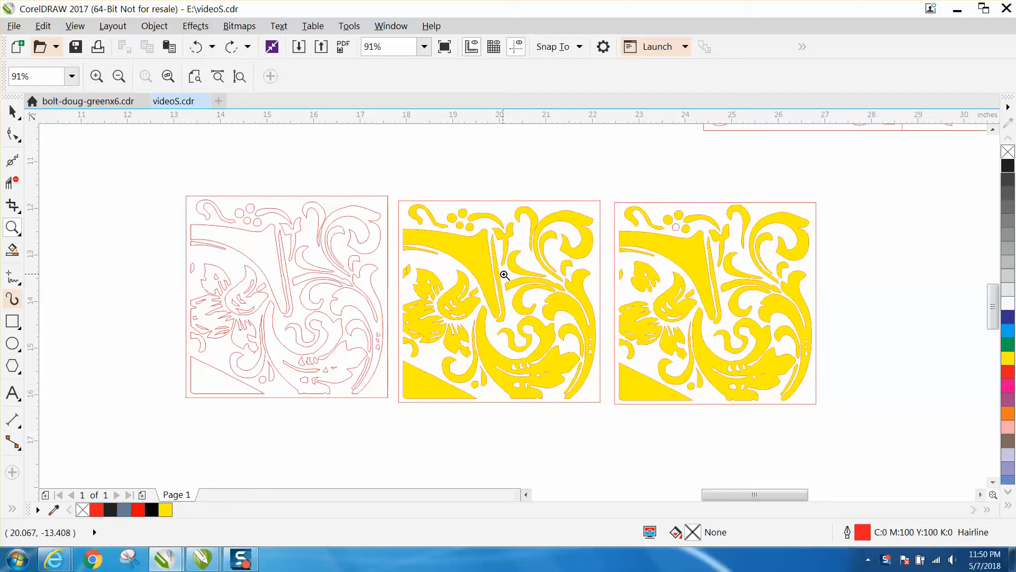
mouse_move(577, 272)
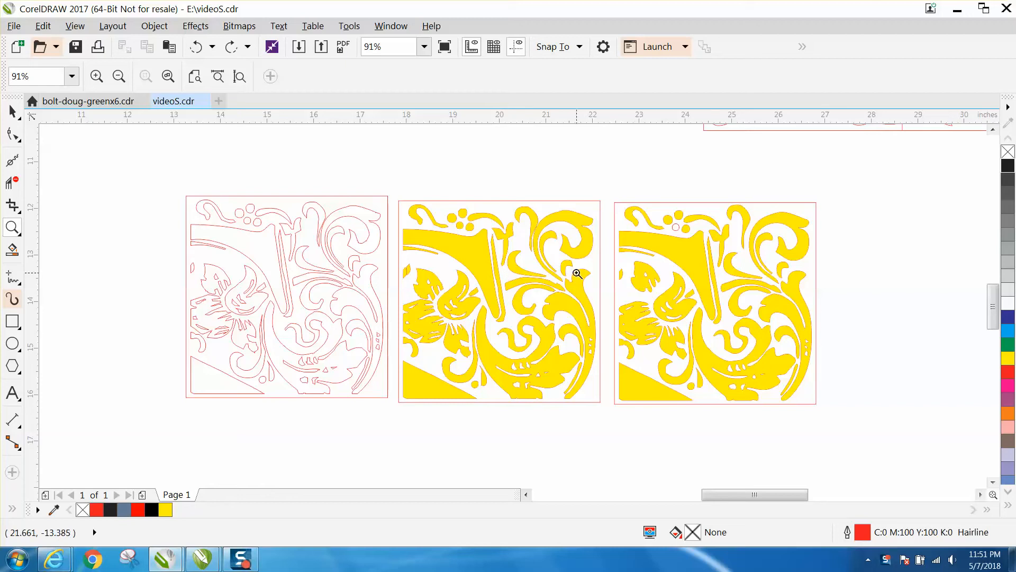
mouse_move(312, 197)
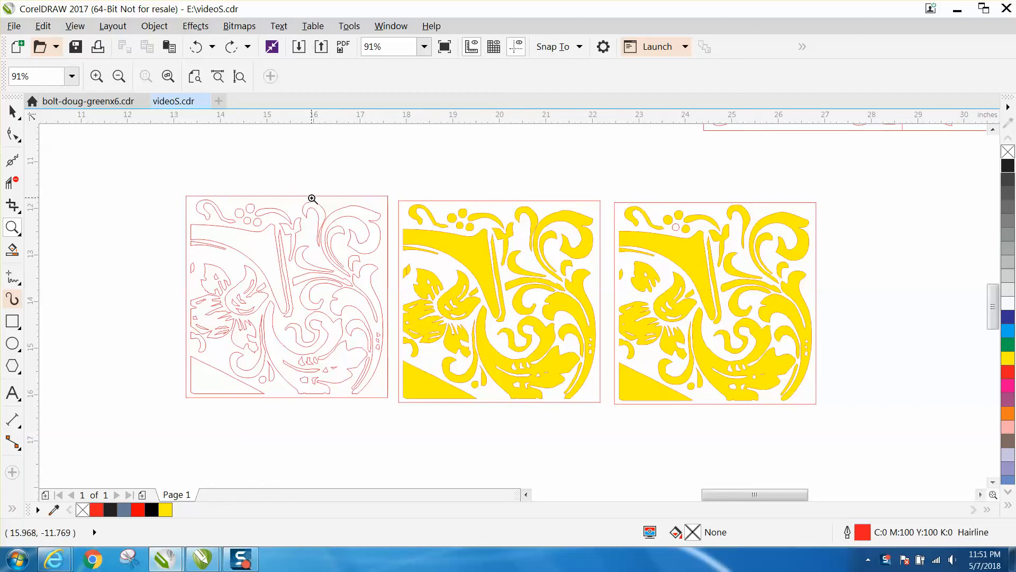
mouse_move(245, 219)
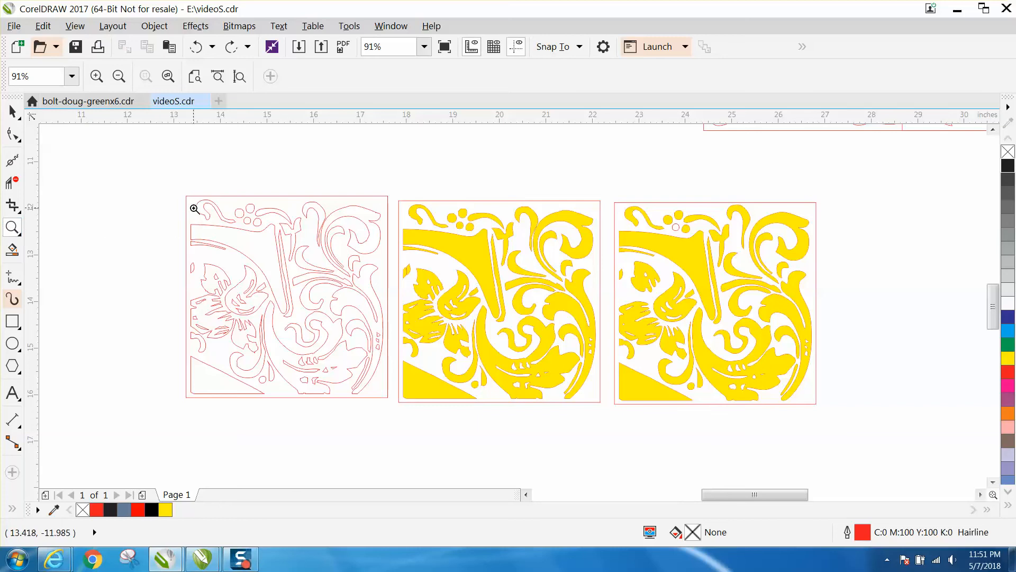
Zoom in on the red outline tile to inspect its traced cut lines.
click(194, 209)
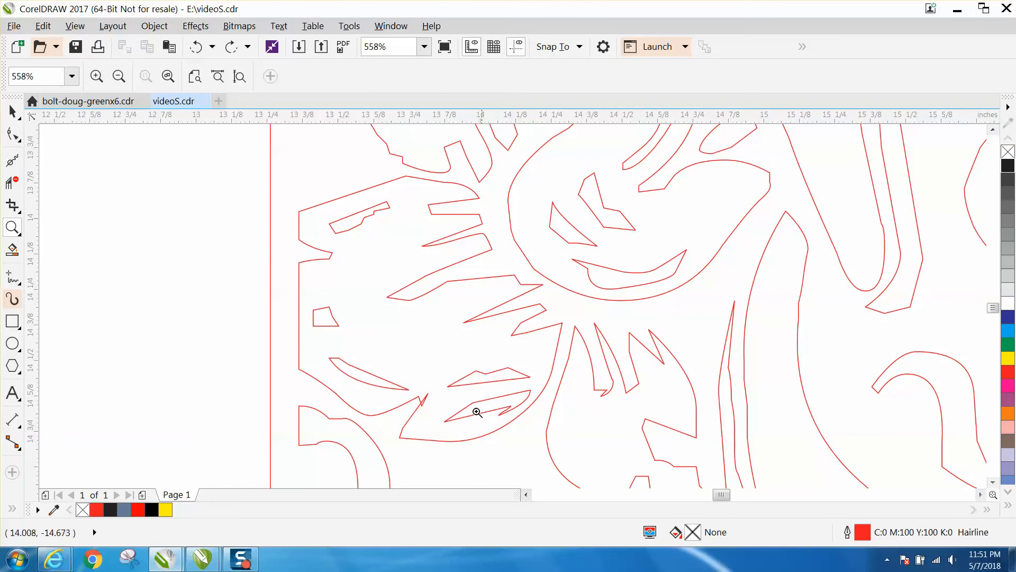
mouse_move(422, 398)
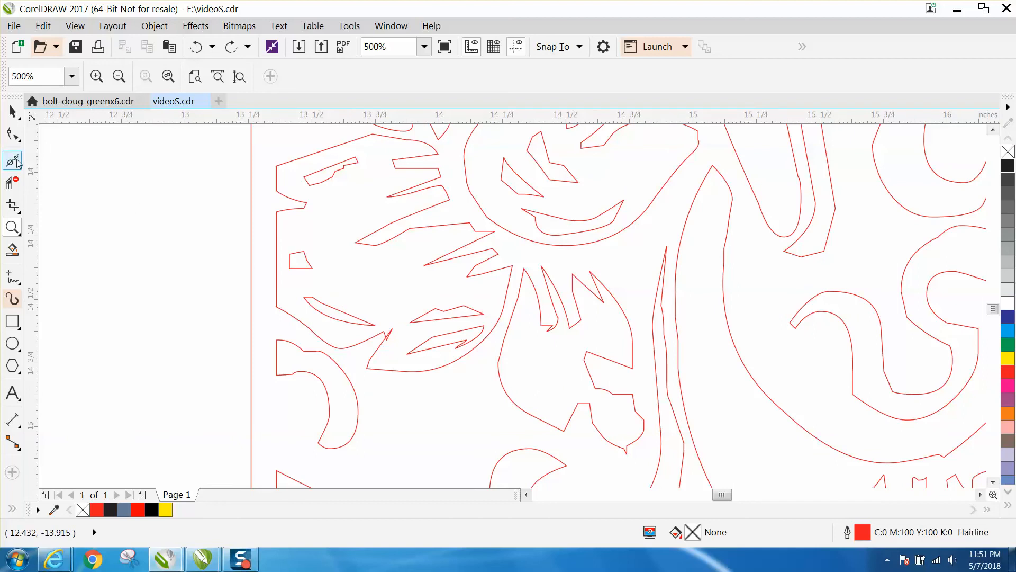
Activate the Smooth tool over the close-up red outline tile.
click(12, 161)
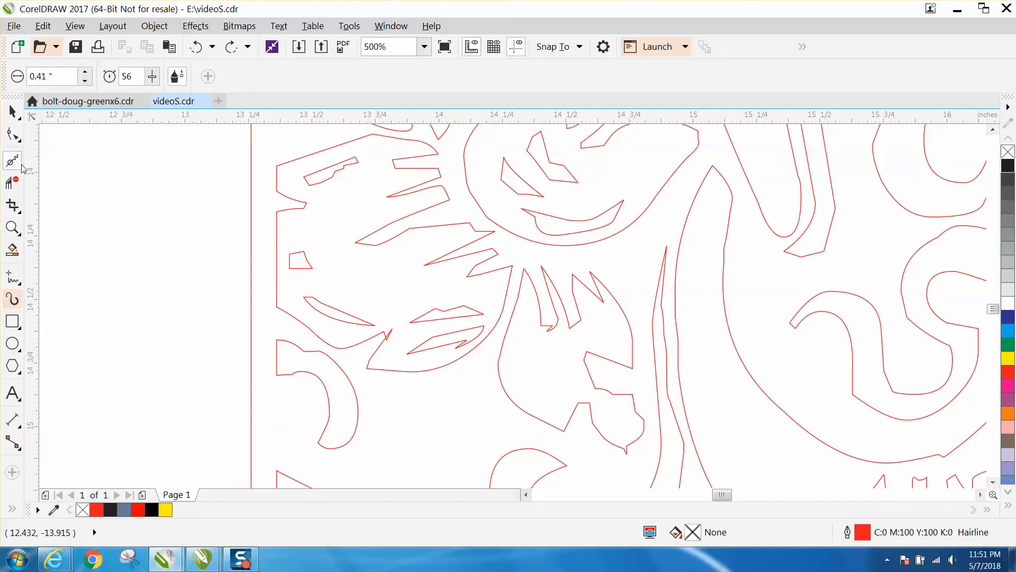
mouse_move(387, 336)
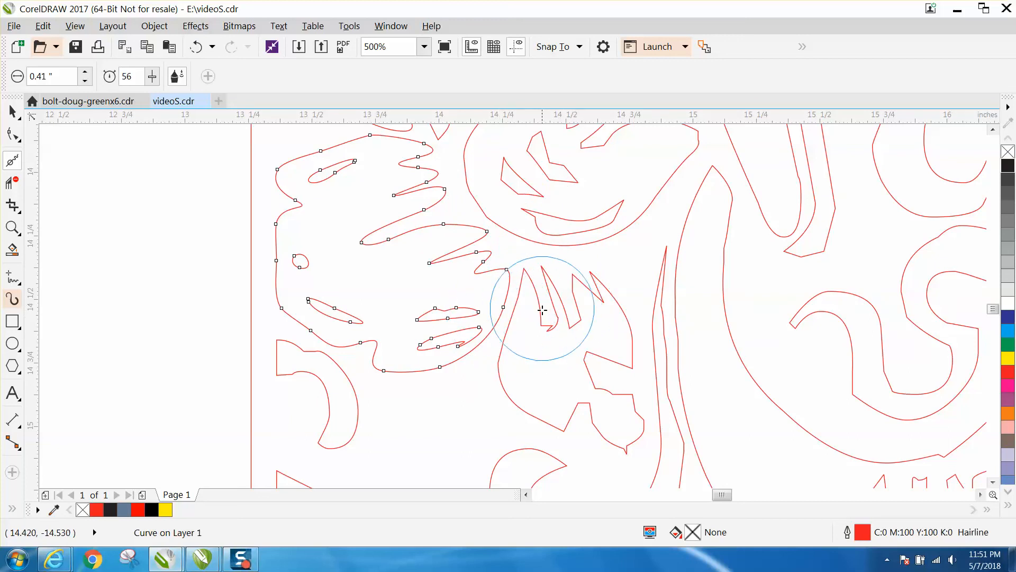
Select a small piece of the outline tile after rounding its jagged leaf shapes.
click(543, 309)
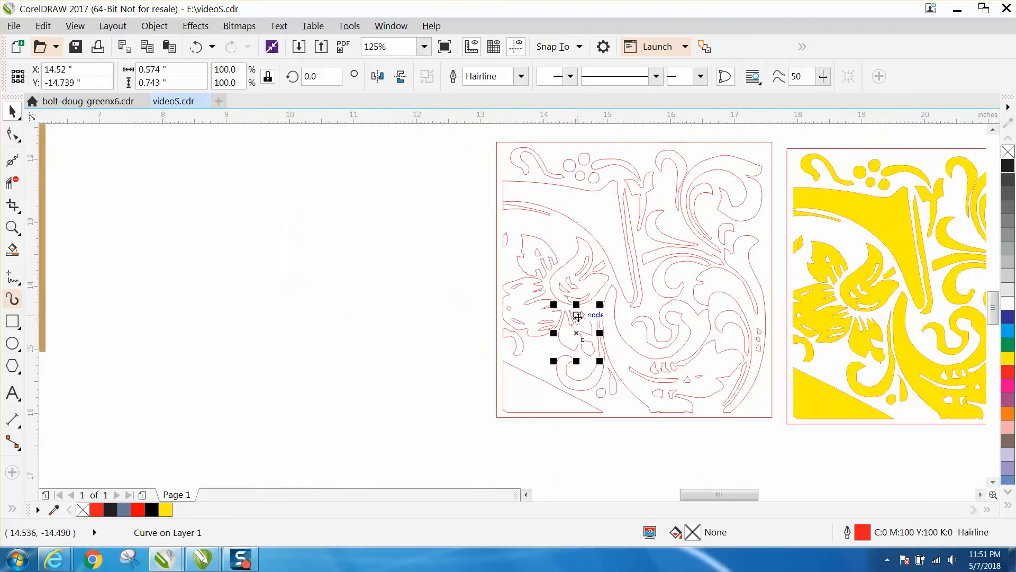
Move the small piece beside the tile, leaving one copy smoothed and one jagged.
click(12, 112)
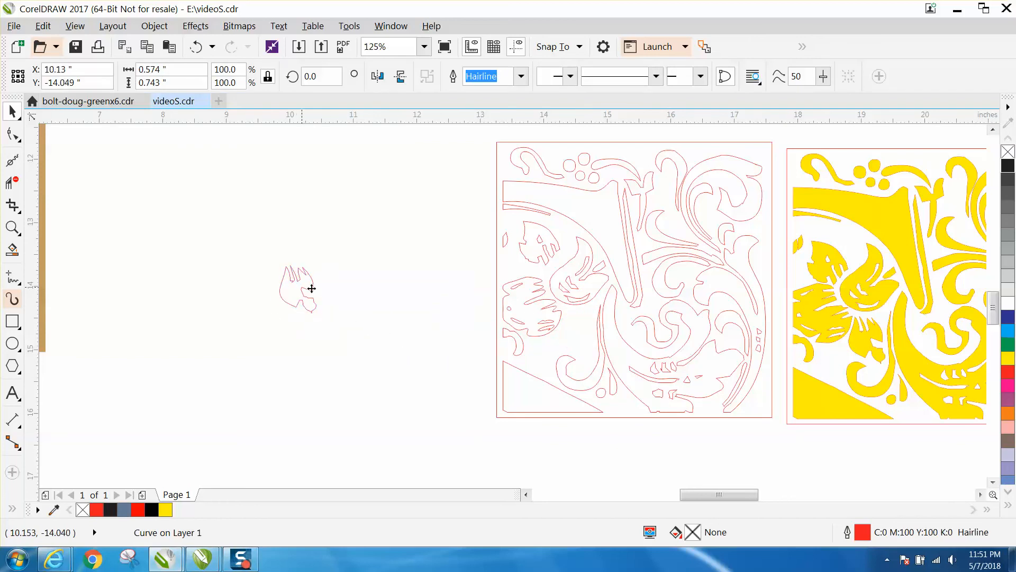
click(304, 289)
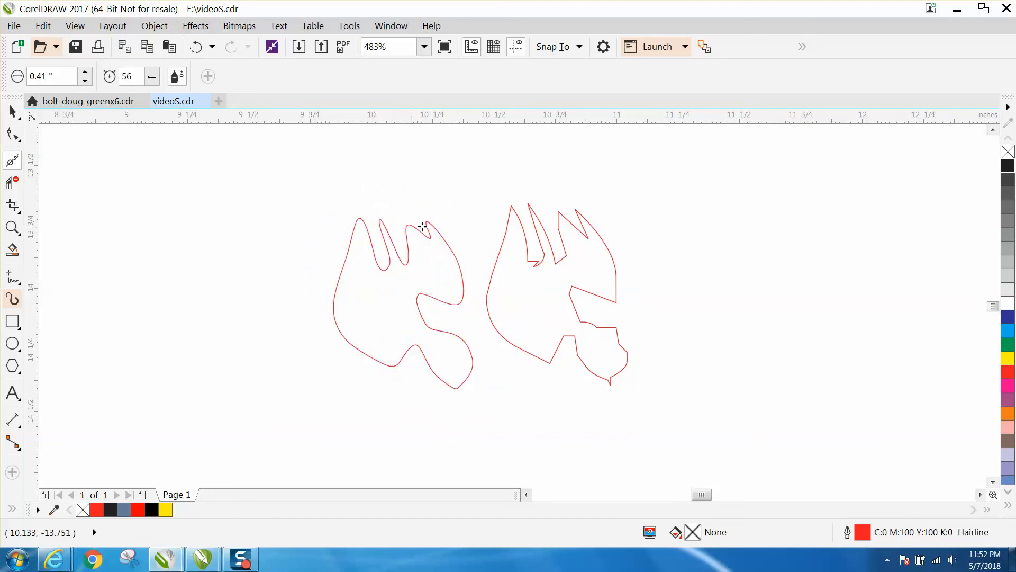
click(12, 111)
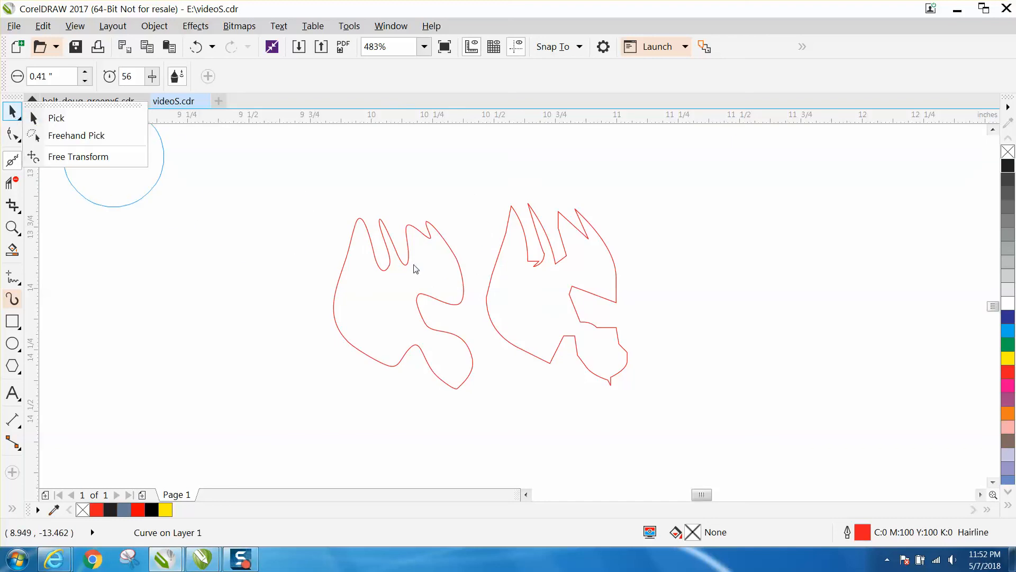
mouse_move(610, 376)
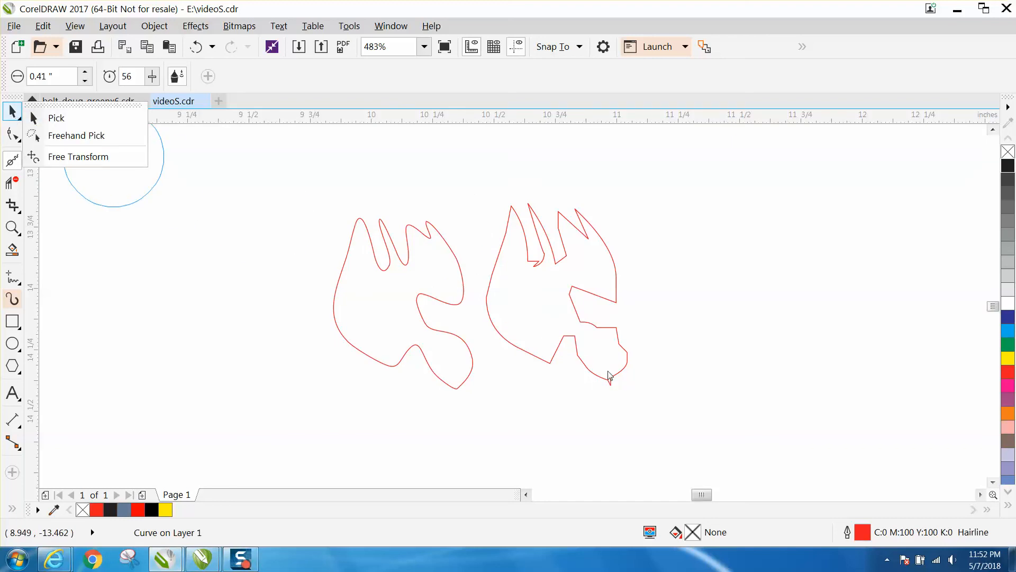
mouse_move(527, 251)
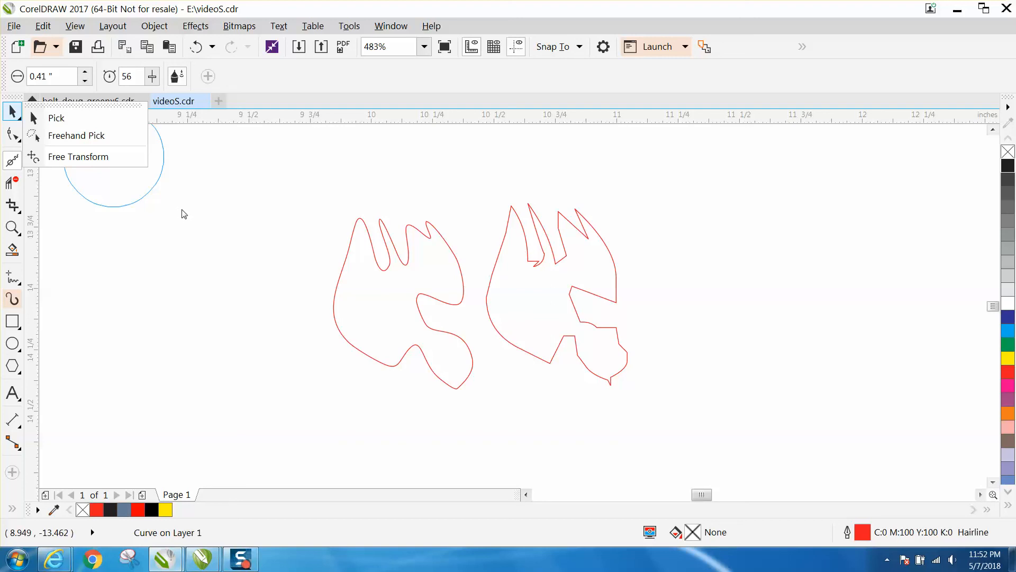
mouse_move(493, 313)
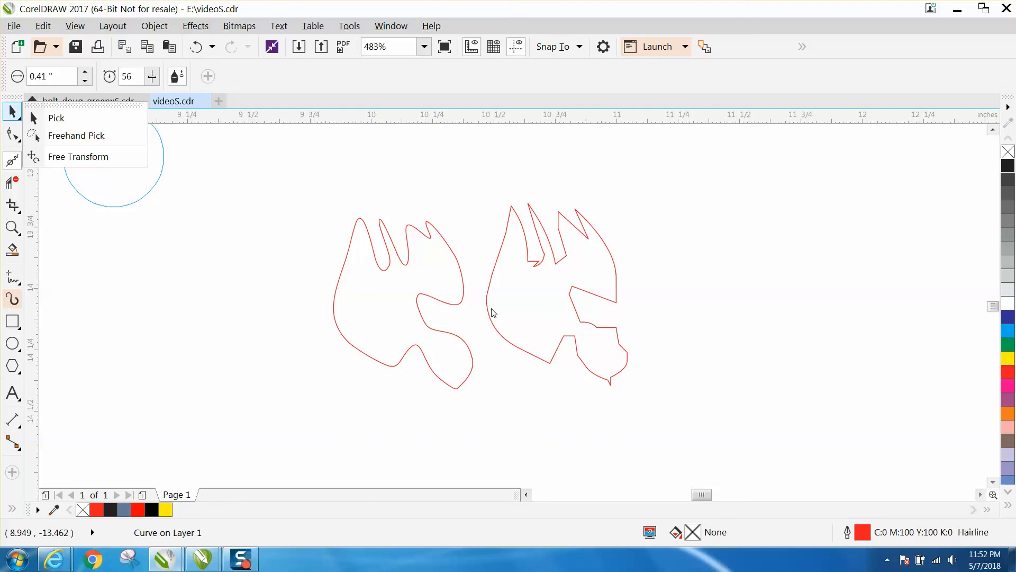
mouse_move(513, 324)
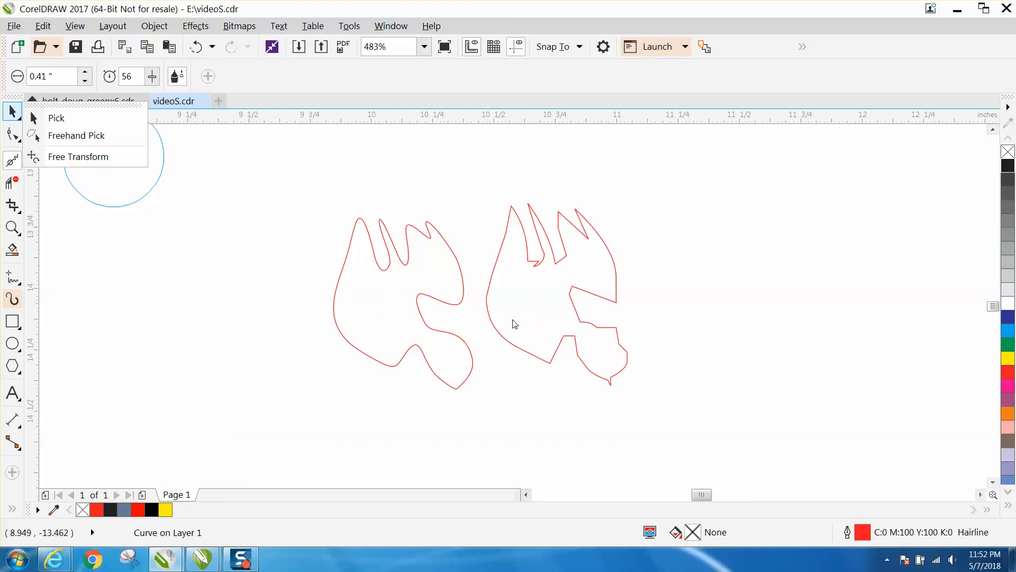
click(11, 227)
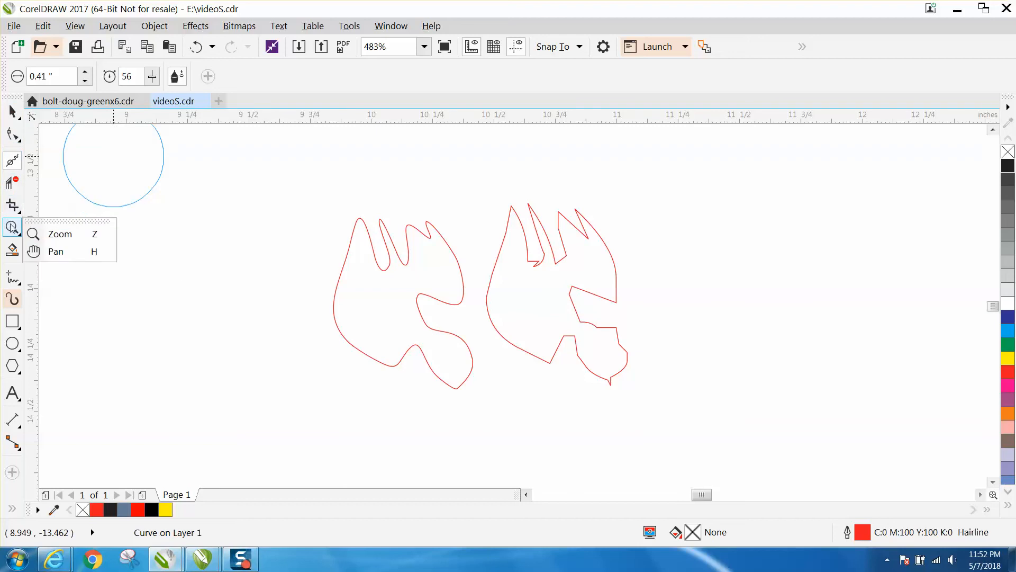